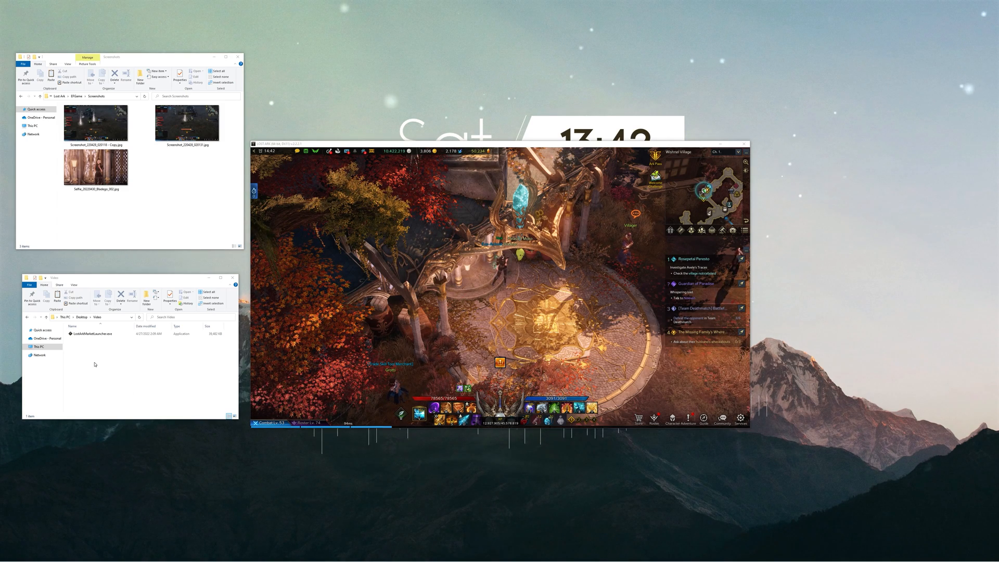
Start LostArkMarketLauncher.exe from the Video folder, creating its config and update prompt.
left_click(95, 333)
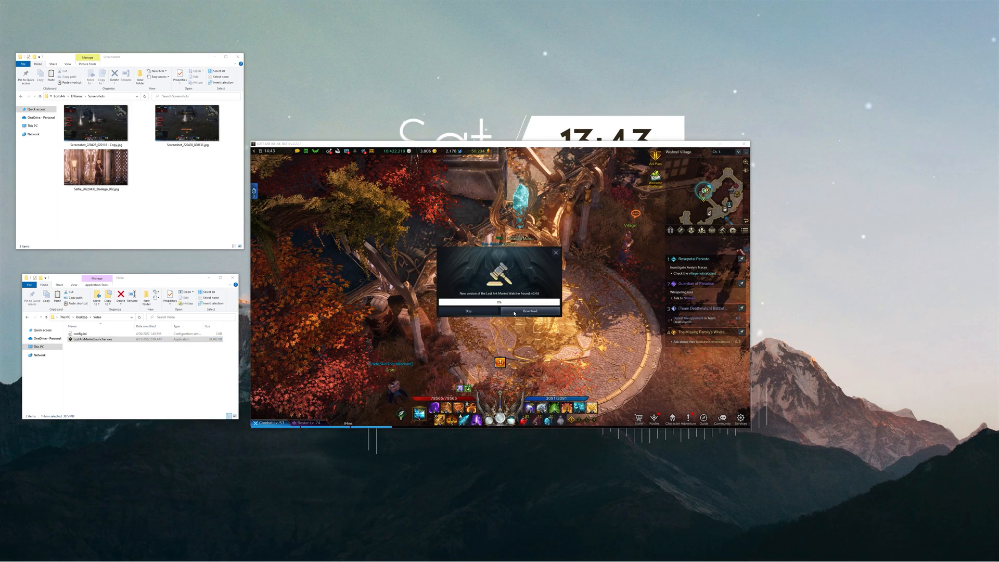
Download the new Market Watcher version and launch it once the progress bar completes.
left_click(529, 311)
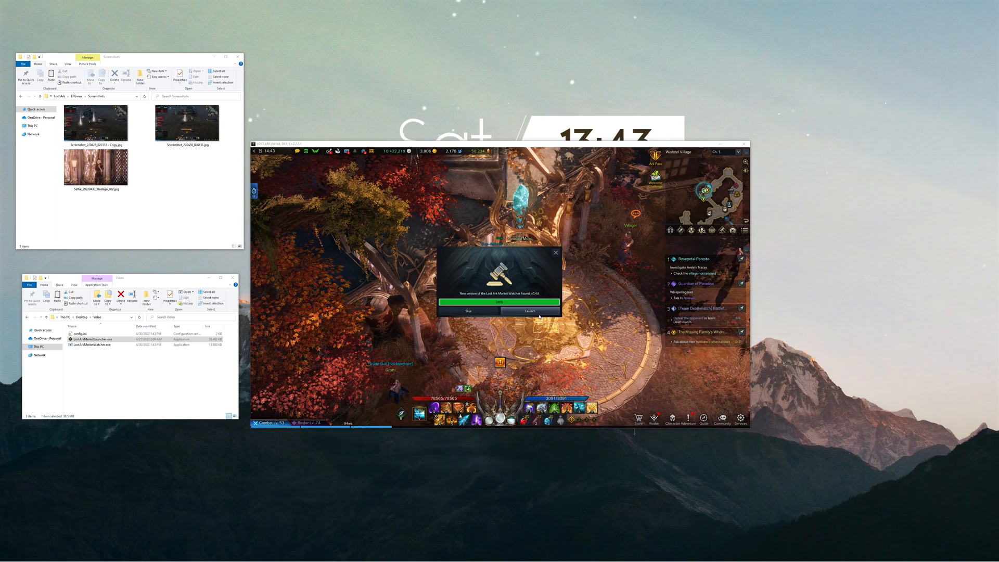
left_click(530, 312)
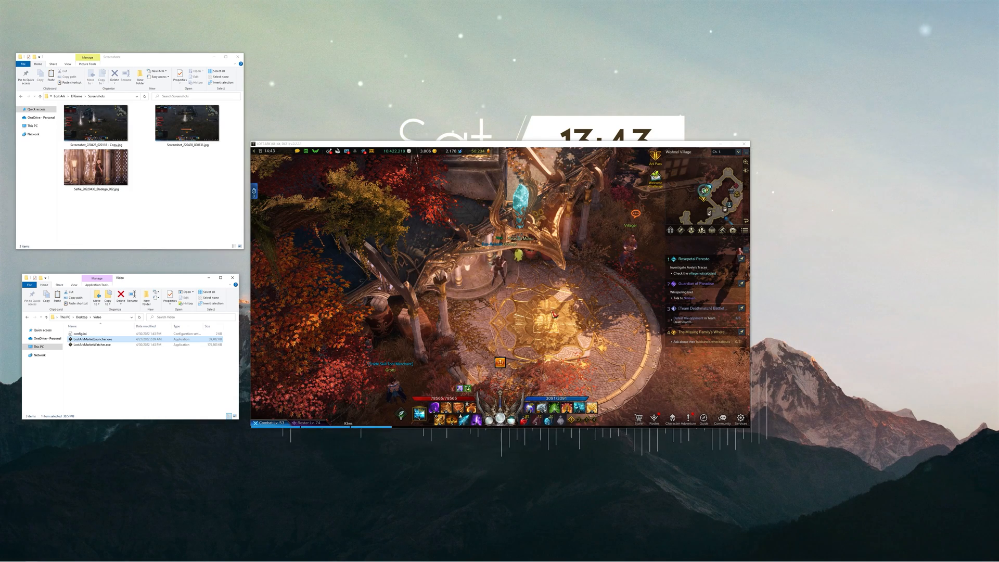
Start LostArkMarketWatcher.exe and point its screenshot directory at Lost Ark > EFGame > Screenshots, with log saving enabled.
double_click(94, 346)
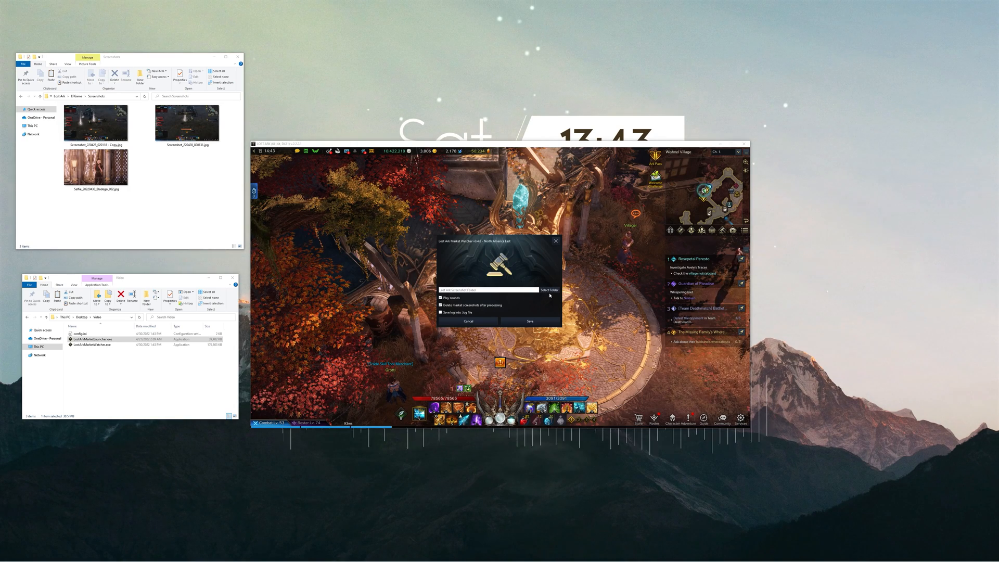
left_click(549, 291)
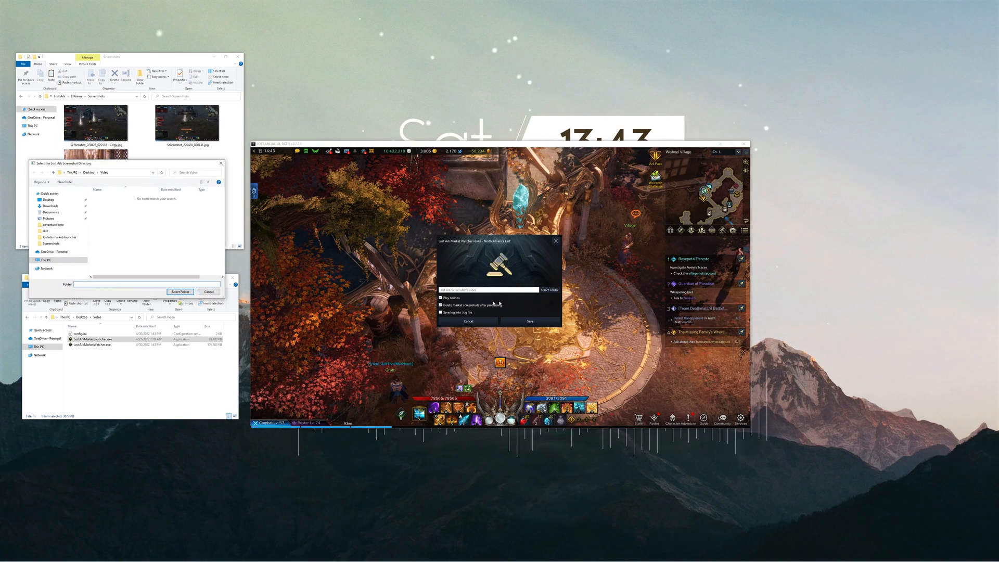
left_click(51, 244)
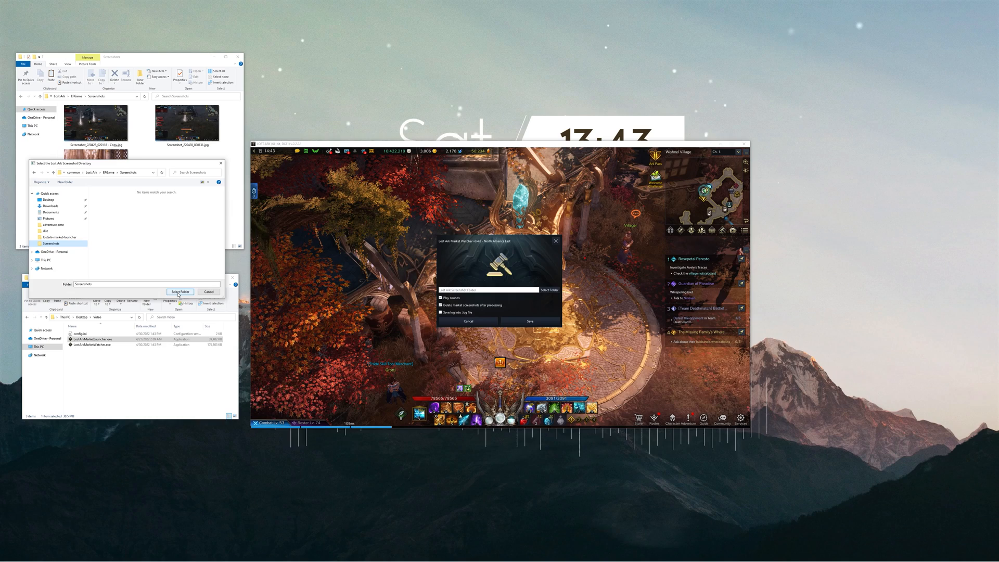
left_click(180, 292)
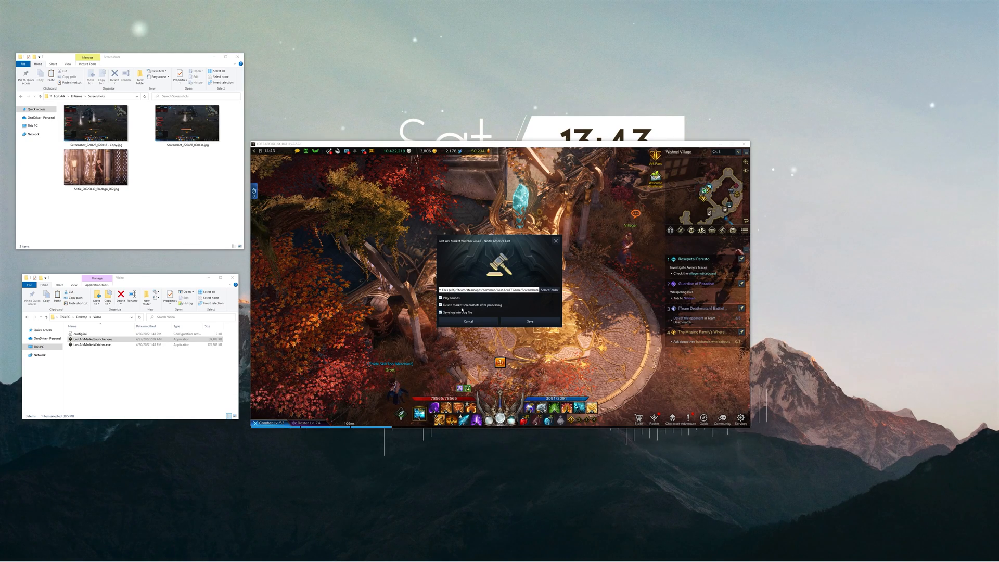
left_click(529, 321)
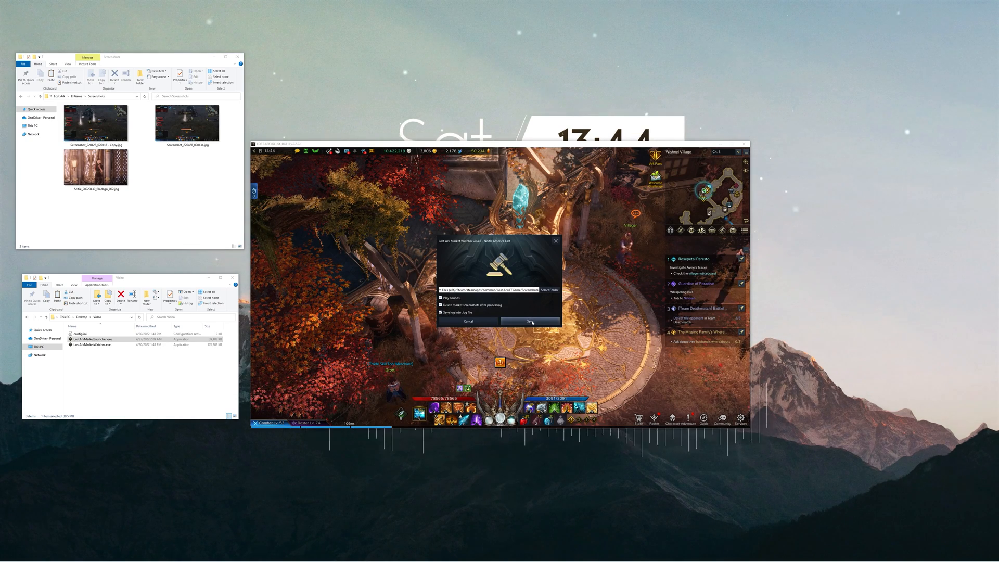
Save the watcher settings so it begins watching screenshots and shows its log window.
left_click(529, 321)
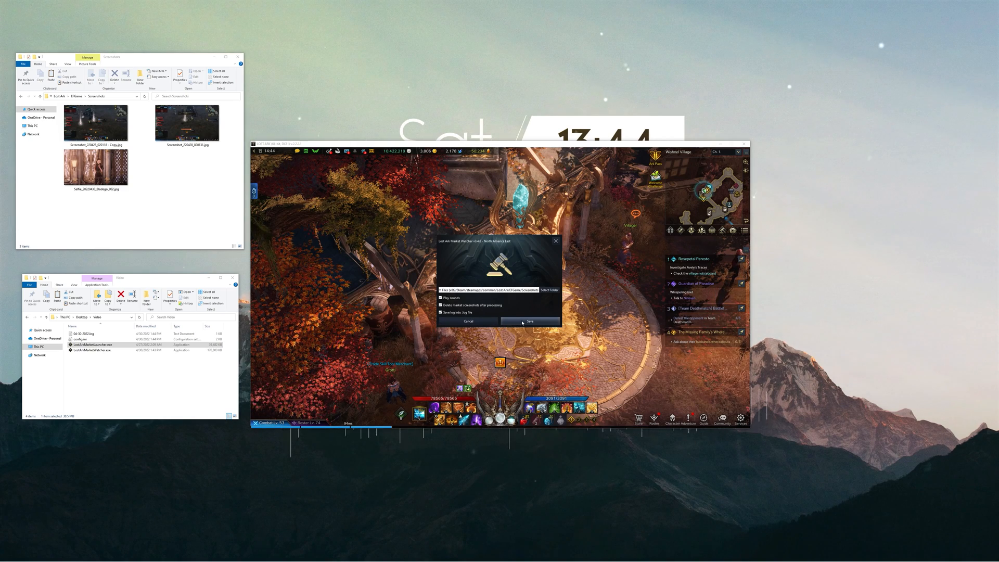
left_click(530, 322)
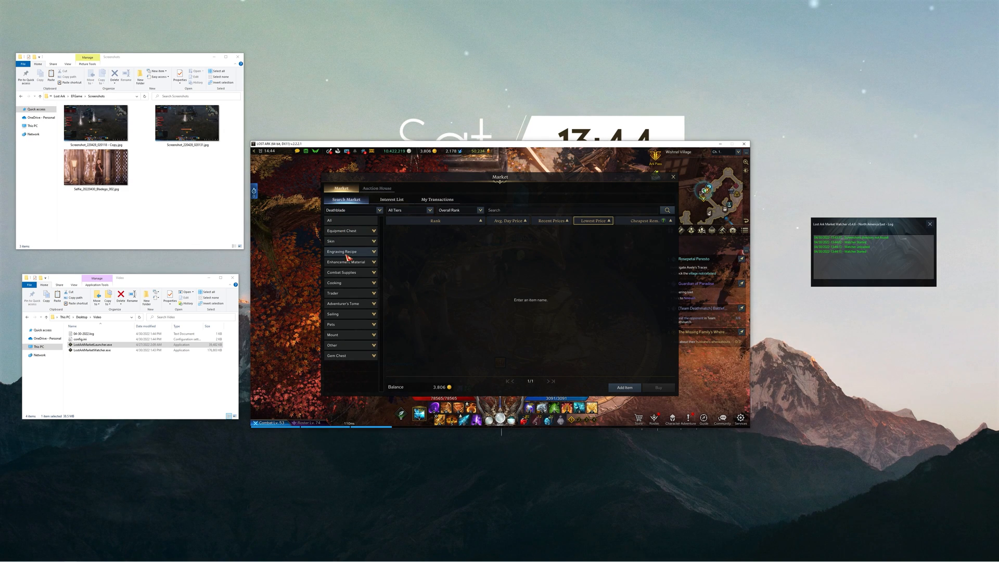
Show the Engraving Recipe listings and page forward through the first market pages.
left_click(342, 251)
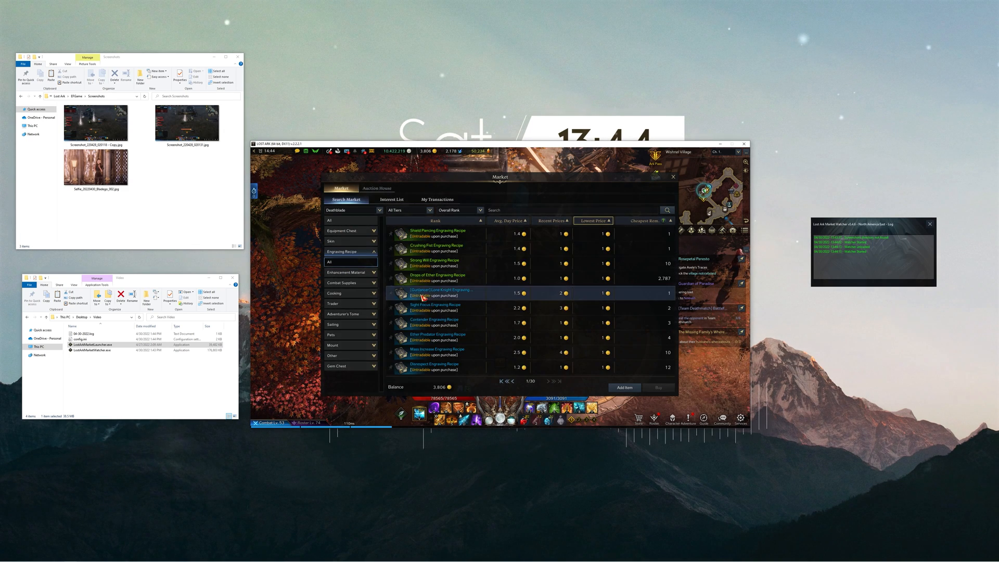
left_click(550, 380)
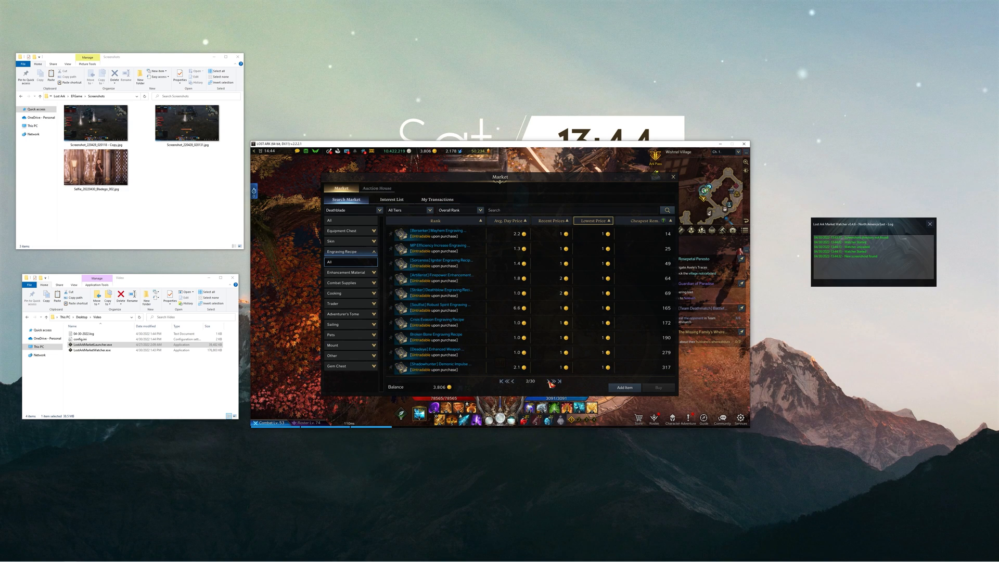
left_click(551, 381)
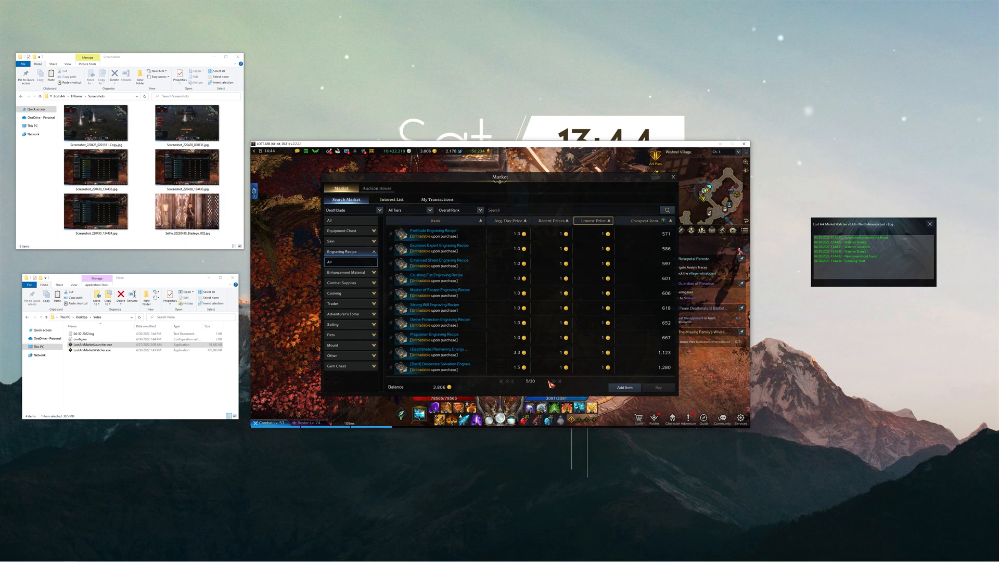
left_click(553, 381)
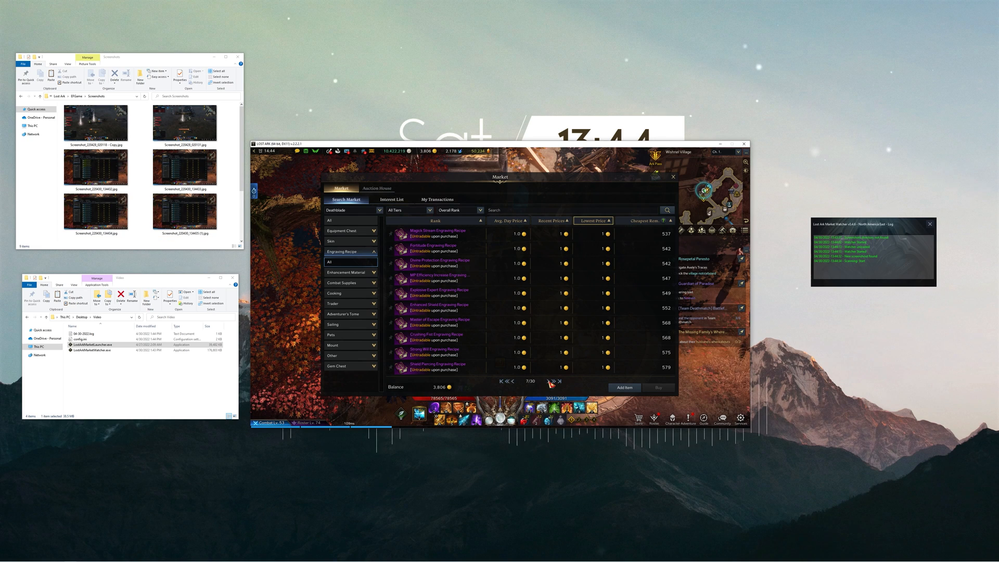
left_click(551, 380)
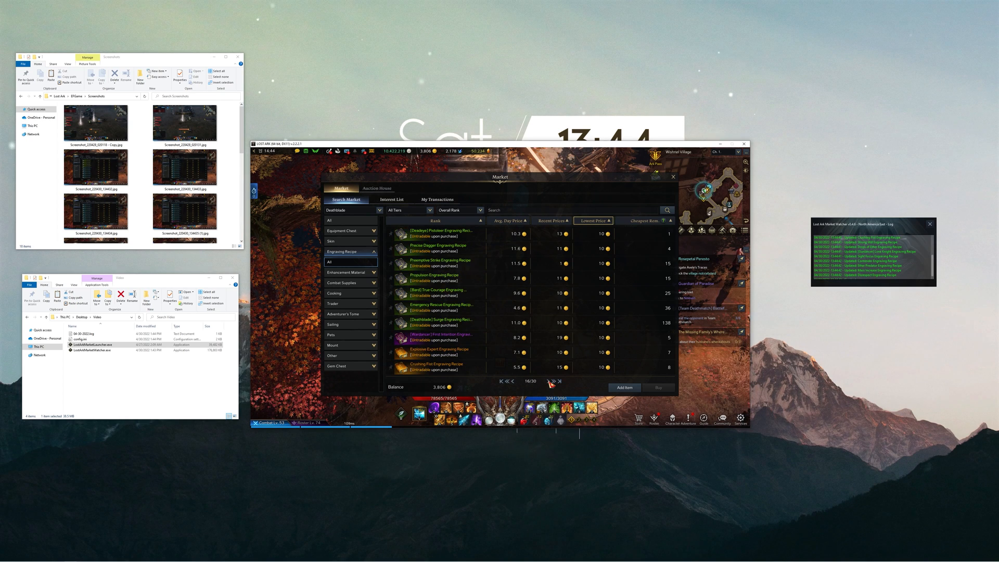
left_click(551, 381)
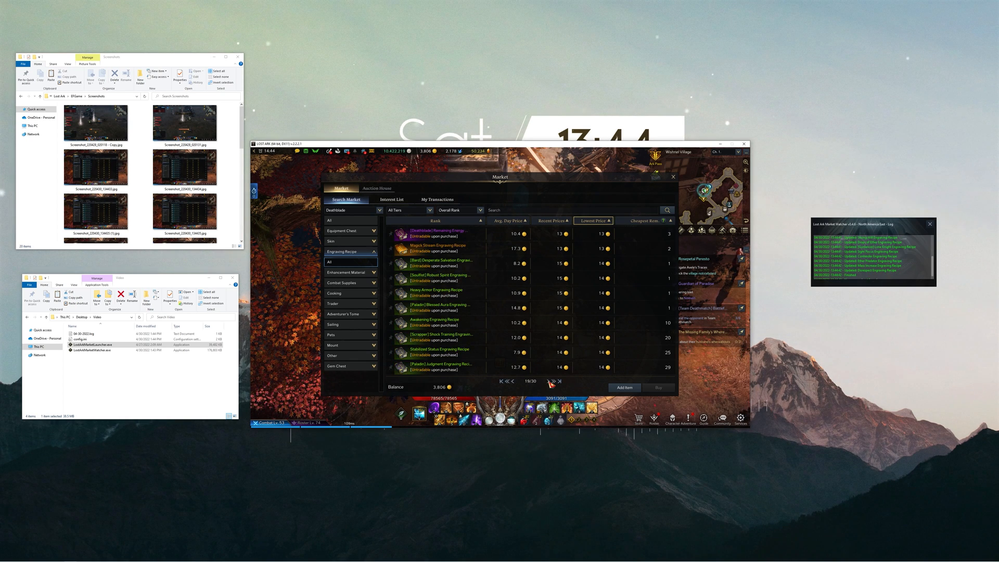
Continue paging to the last Engraving Recipe page (30/30), then show the Enhancement Material listings.
left_click(549, 380)
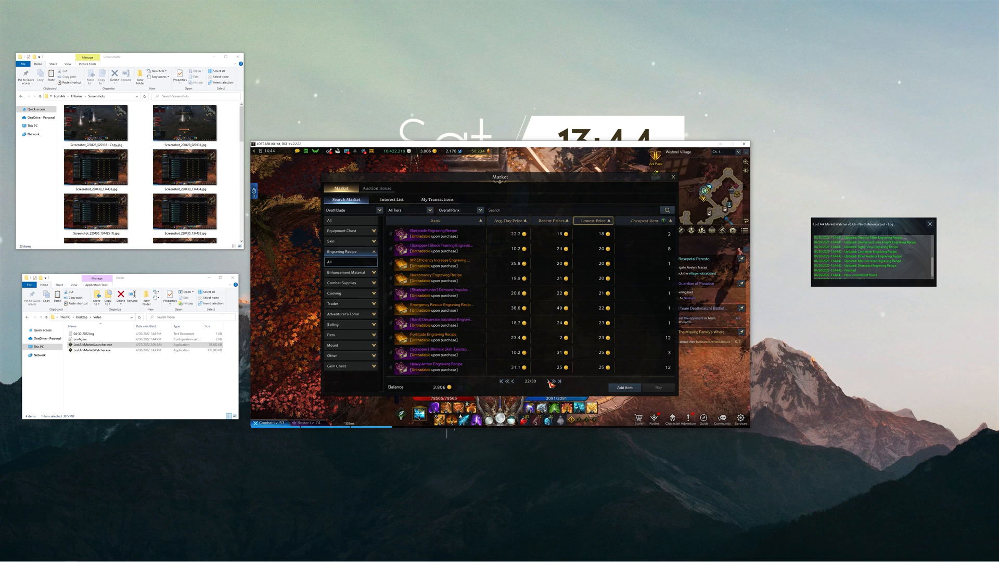
left_click(551, 381)
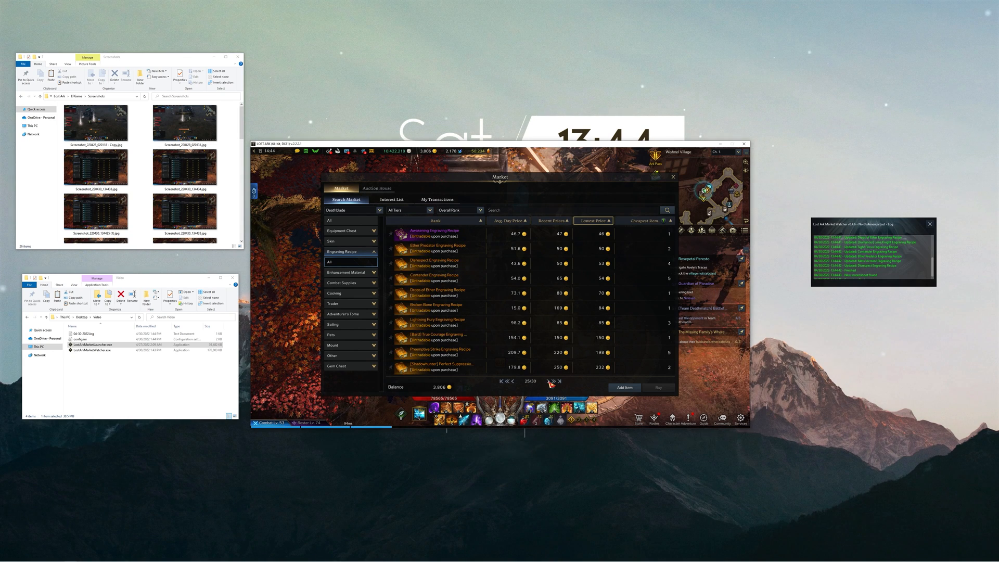
left_click(550, 381)
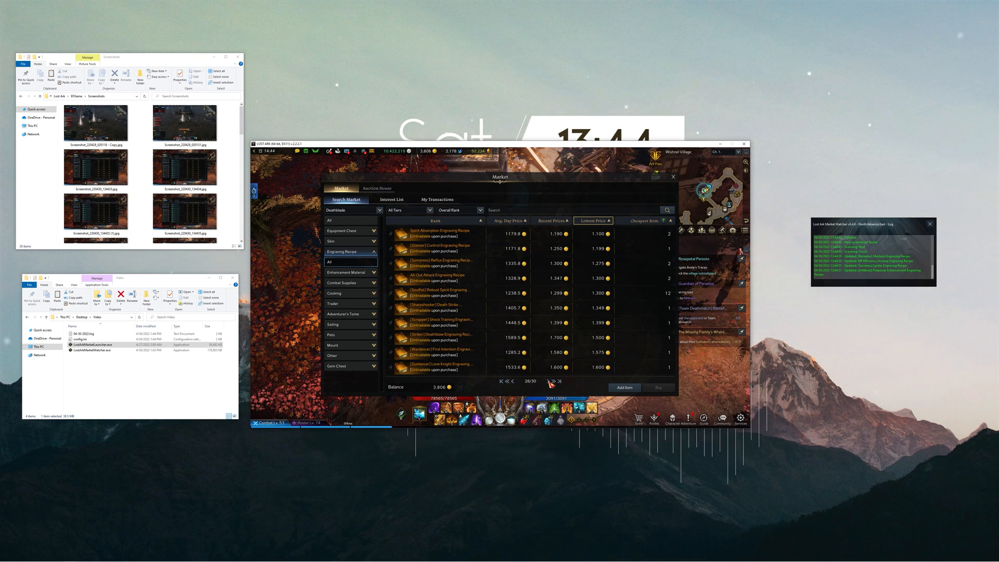
left_click(548, 381)
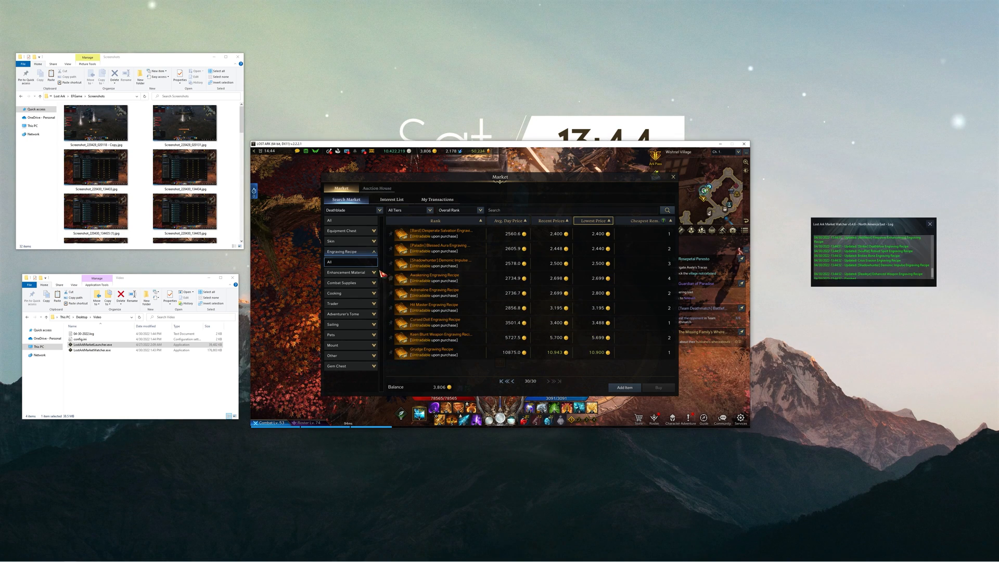
left_click(345, 271)
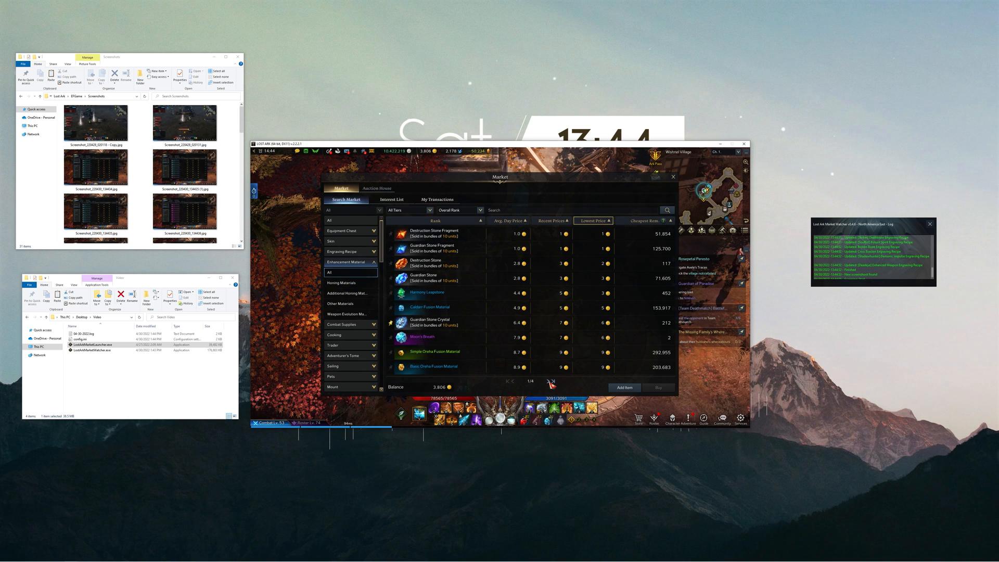
Page through Enhancement Material and all five Combat Supplies pages, then reach page 3 of the Trader listings.
left_click(551, 381)
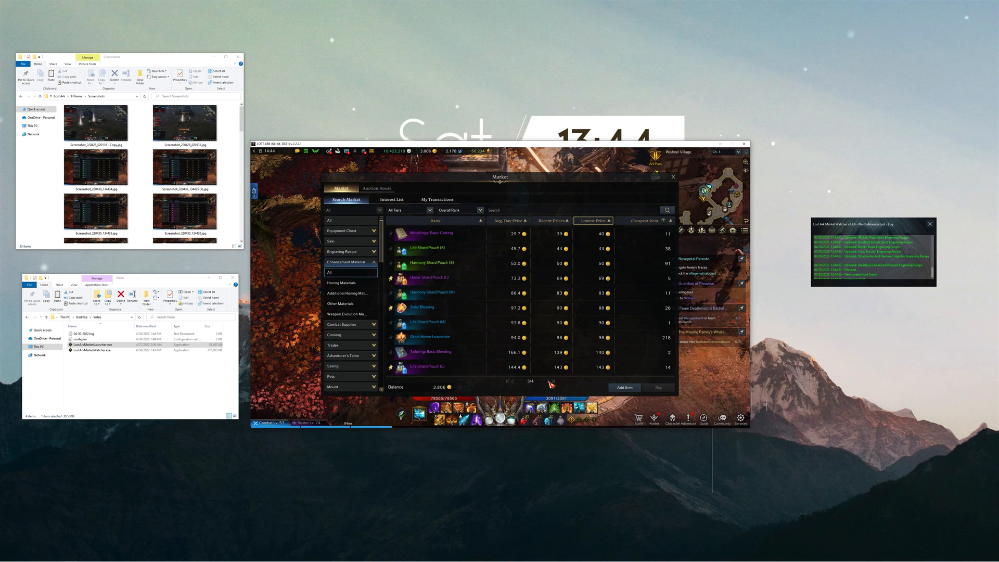
left_click(539, 381)
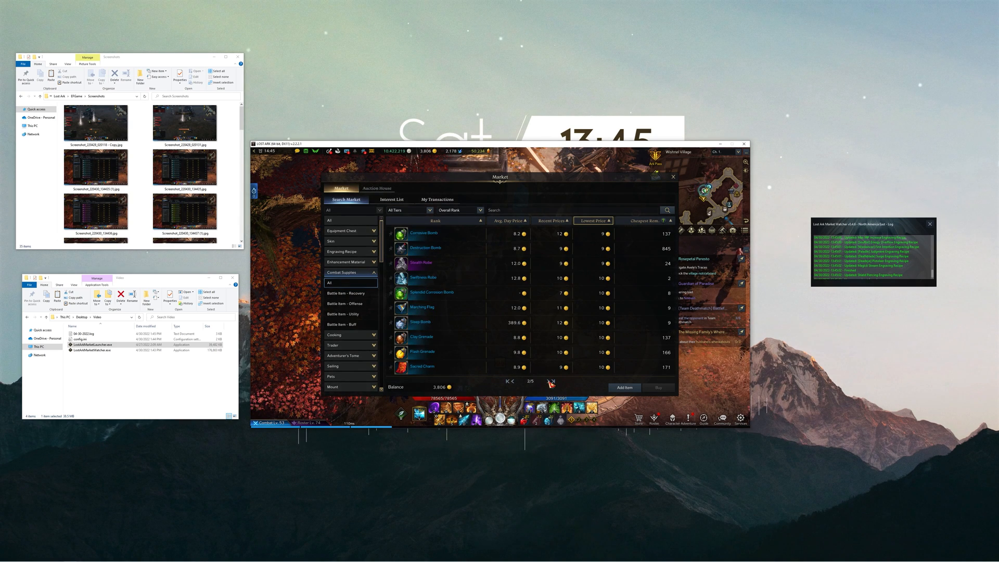
left_click(554, 382)
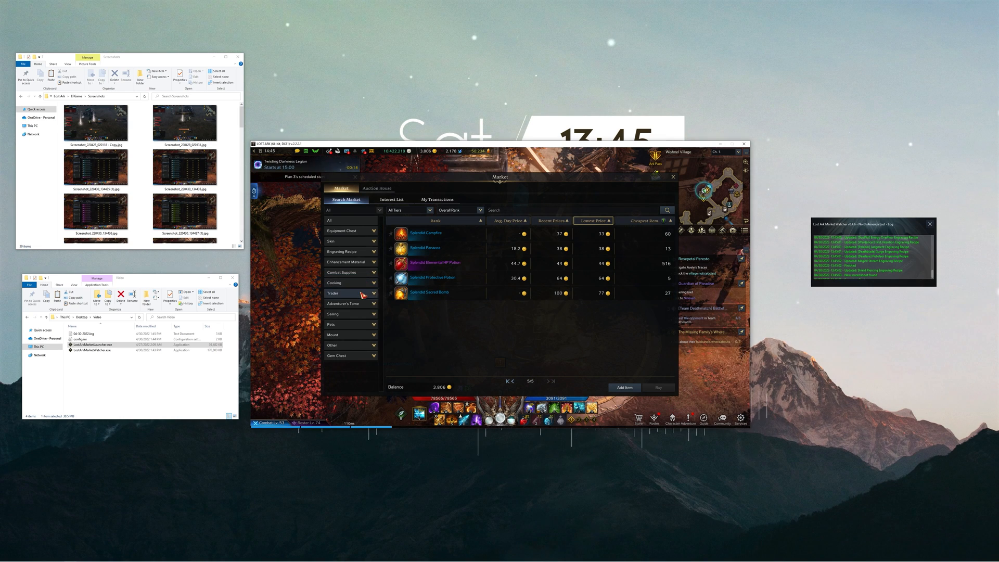
left_click(333, 293)
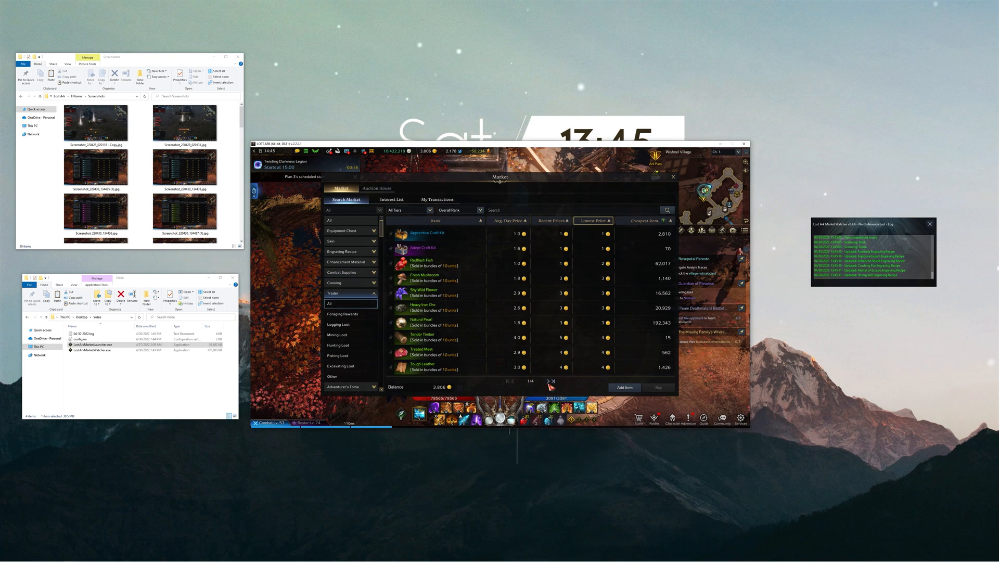
left_click(552, 381)
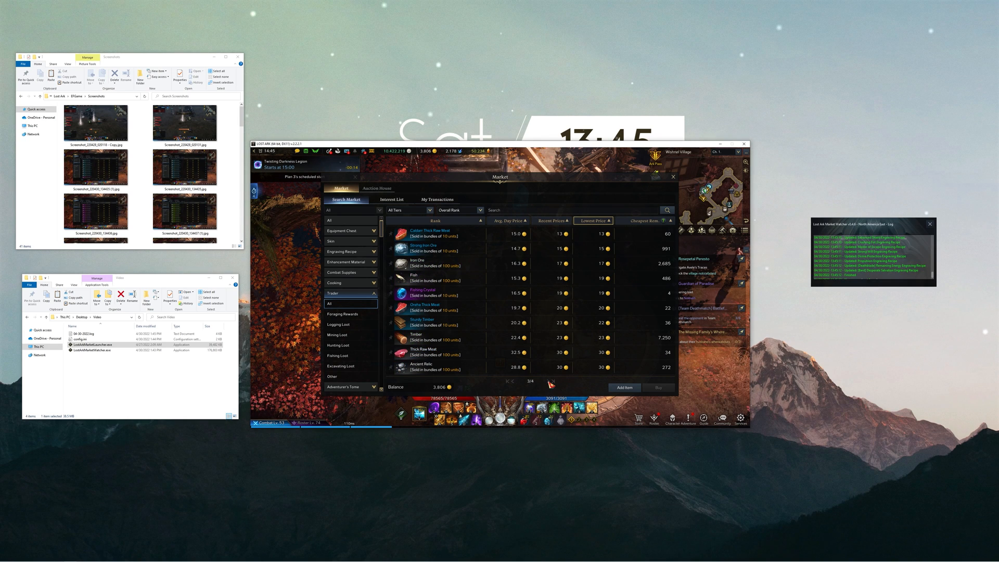